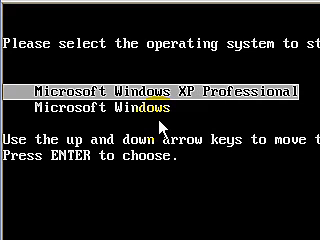
# Step: Boot into the Windows 98 startup menu and enter choice 3, Backup WinXP
pyautogui.press('Down')
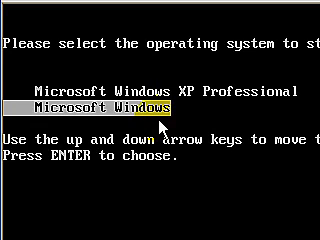
pyautogui.press('up')
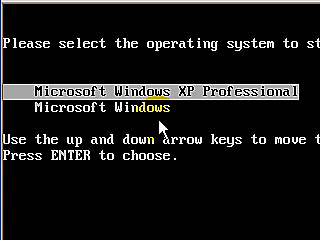
pyautogui.press('Down')
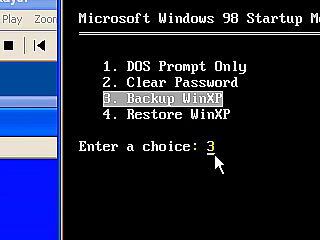
pyautogui.press('Down')
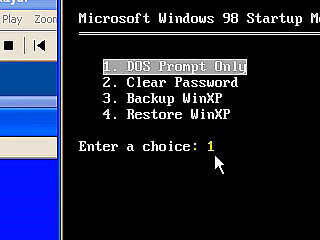
pyautogui.write('3')
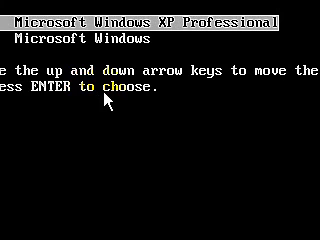
pyautogui.moveTo(100, 100)
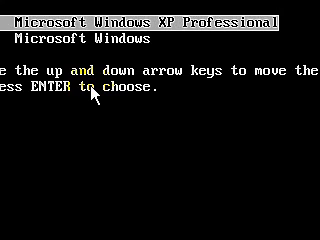
# Step: Start booting the highlighted Windows startup entry from the OS list
pyautogui.press('Down')
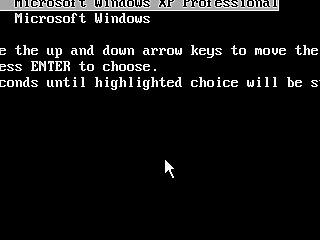
# Step: Boot into Windows from the boot menu after the restore finishes
pyautogui.press('enter')
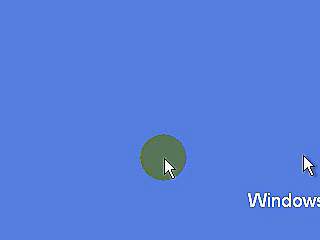